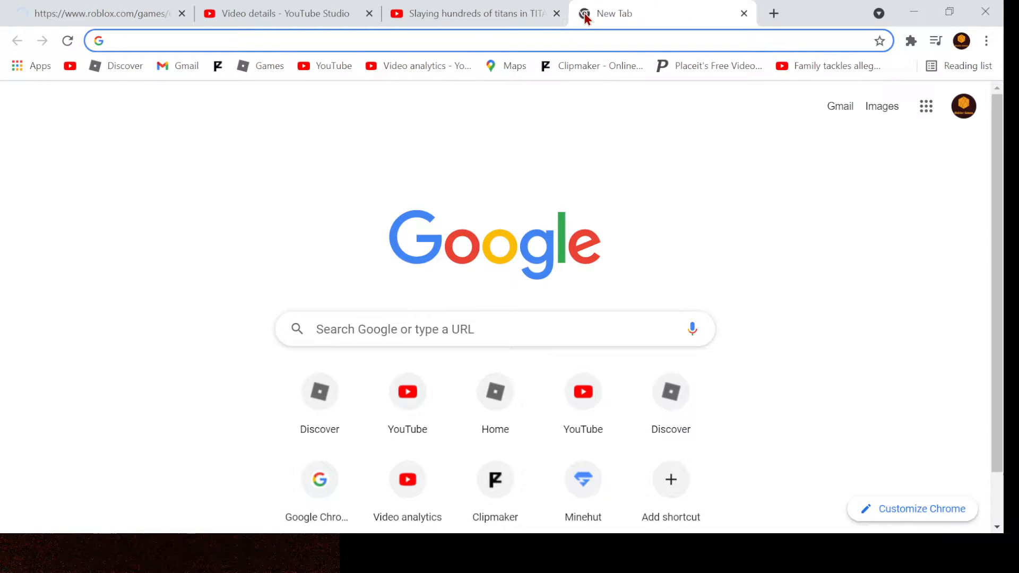
Step: Search Google for "roblox status" and open the Downdetector result for Roblox
type("roblox s")
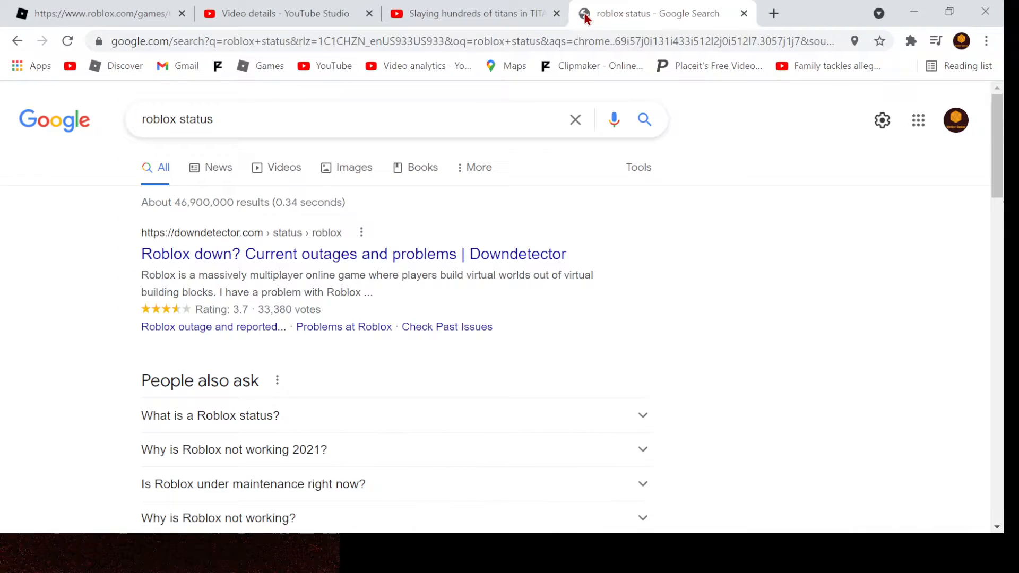
left_click(353, 253)
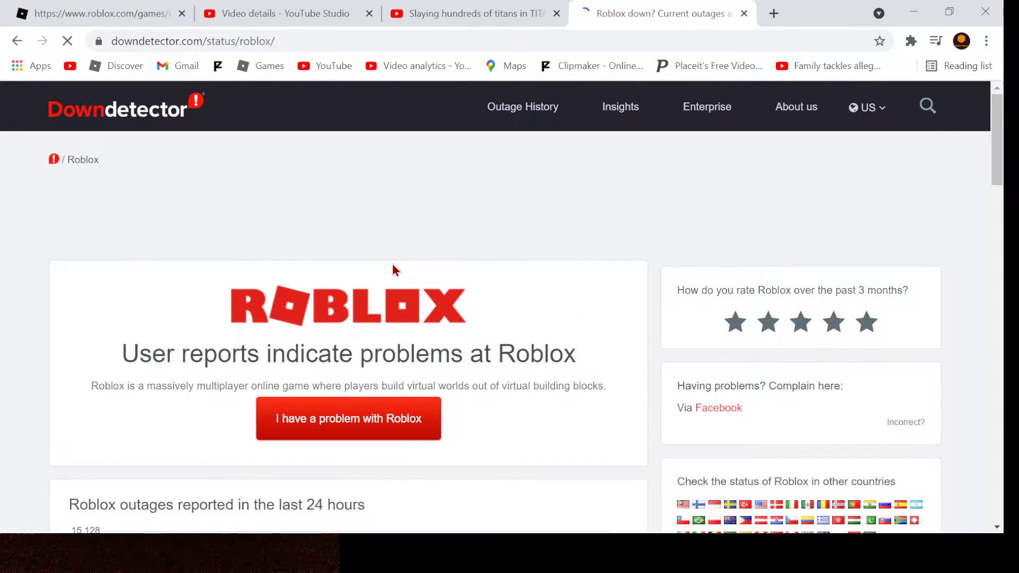
scroll("down", 3)
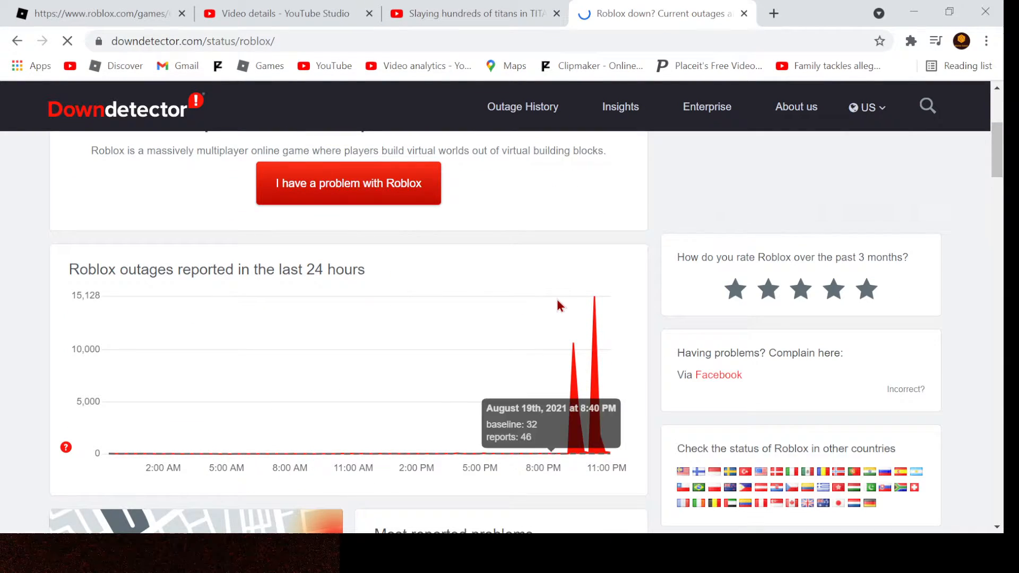
mouse_move(564, 280)
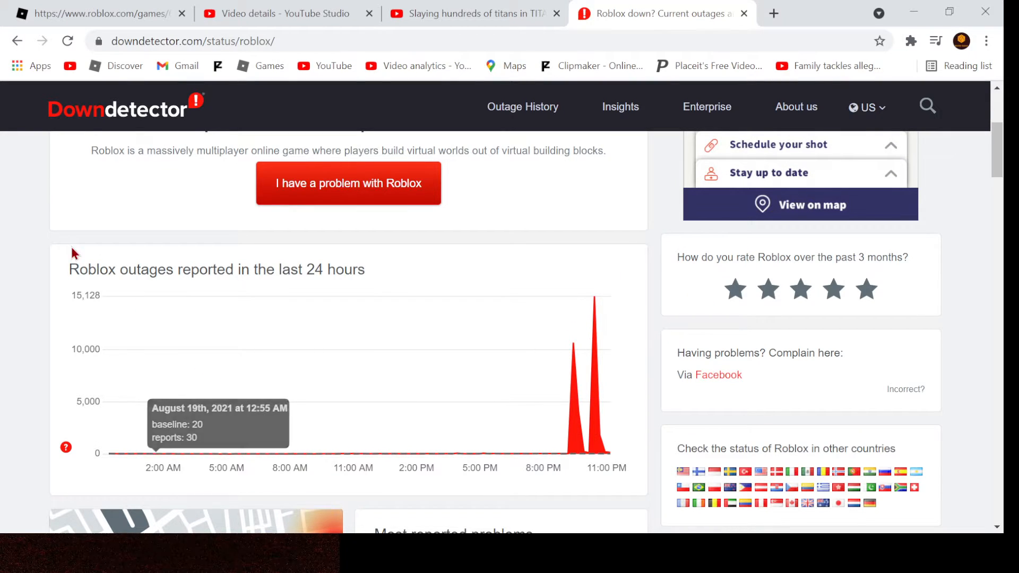
mouse_move(574, 352)
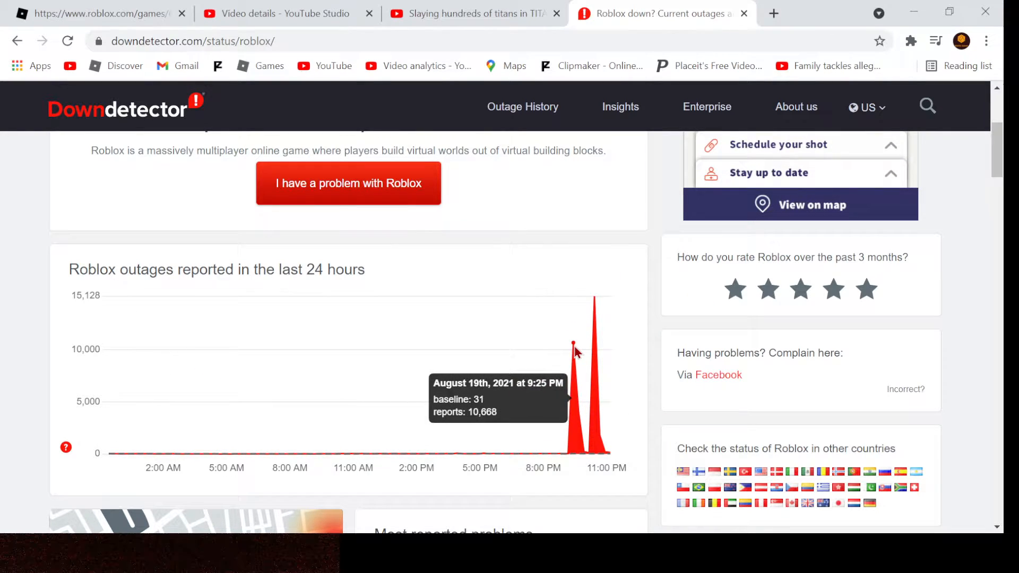
mouse_move(595, 346)
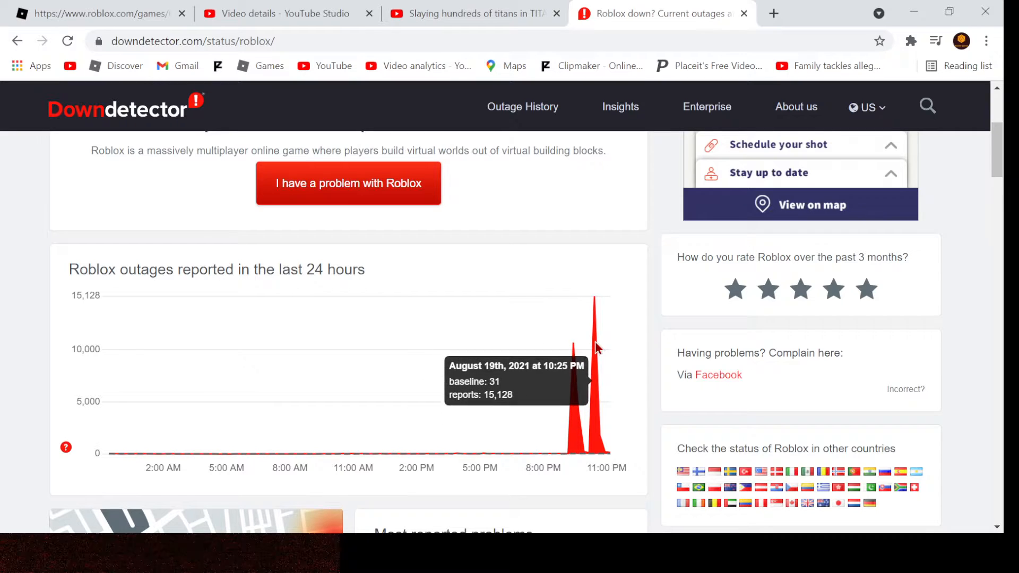
Step: Scroll through the Downdetector outage chart with its evening spike and the most reported problems
scroll("down", 3)
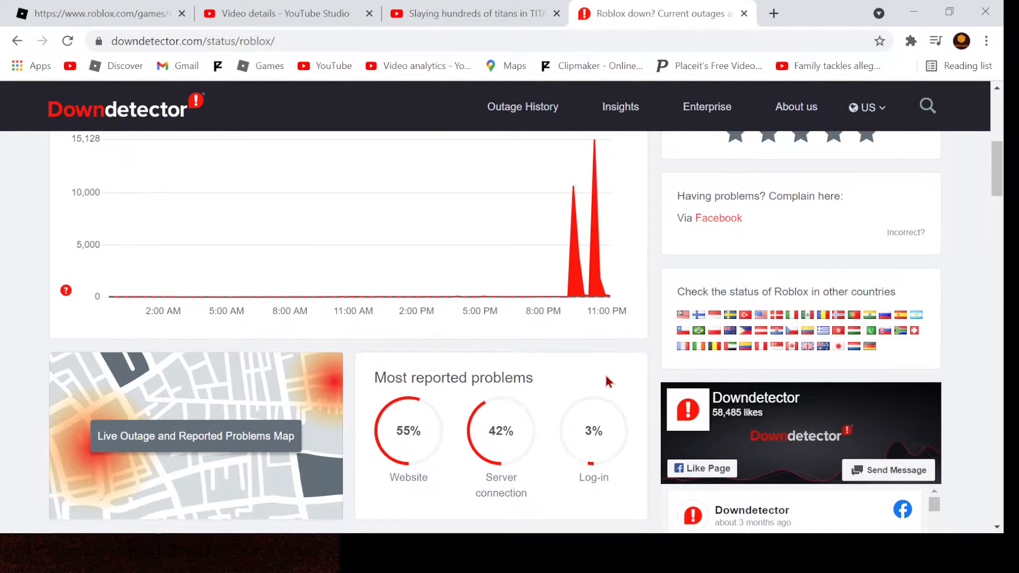
scroll("down", 3)
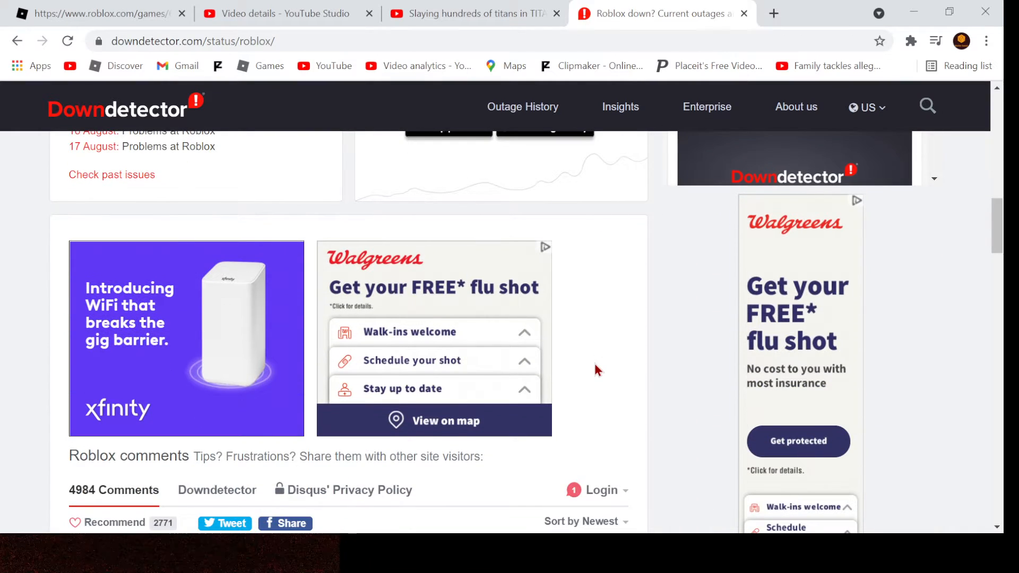
scroll("up", 3)
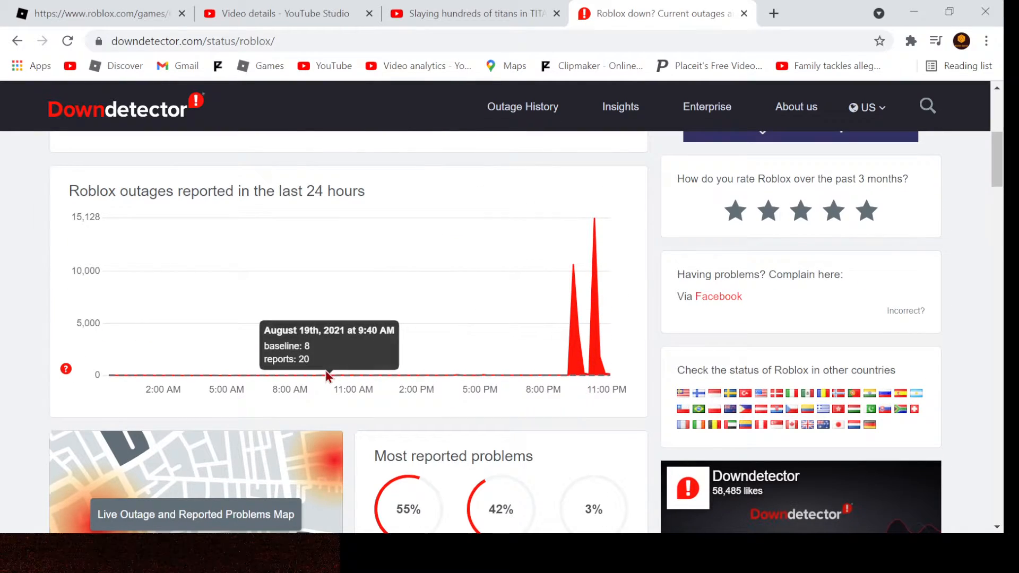
mouse_move(420, 279)
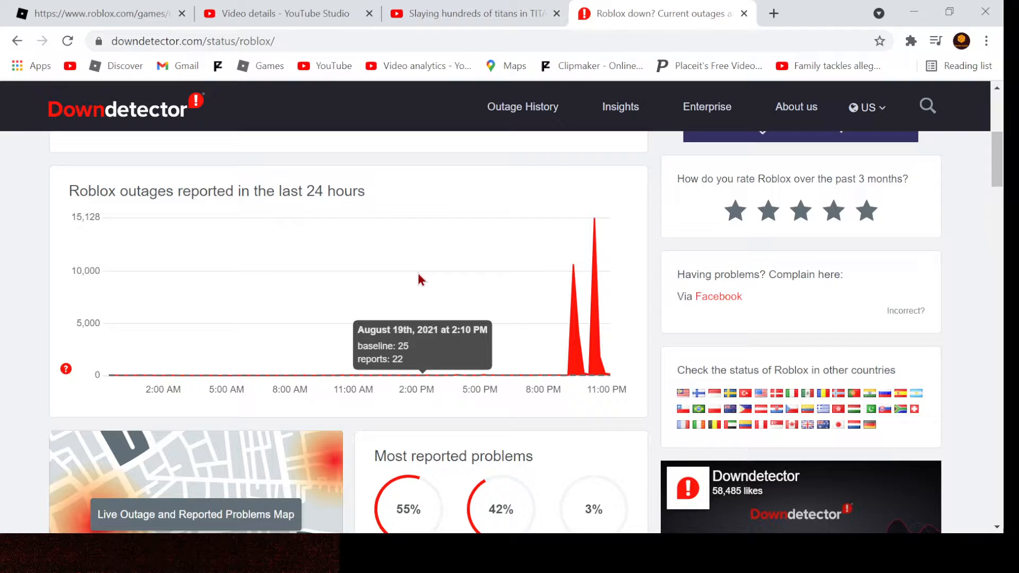
scroll("down", 3)
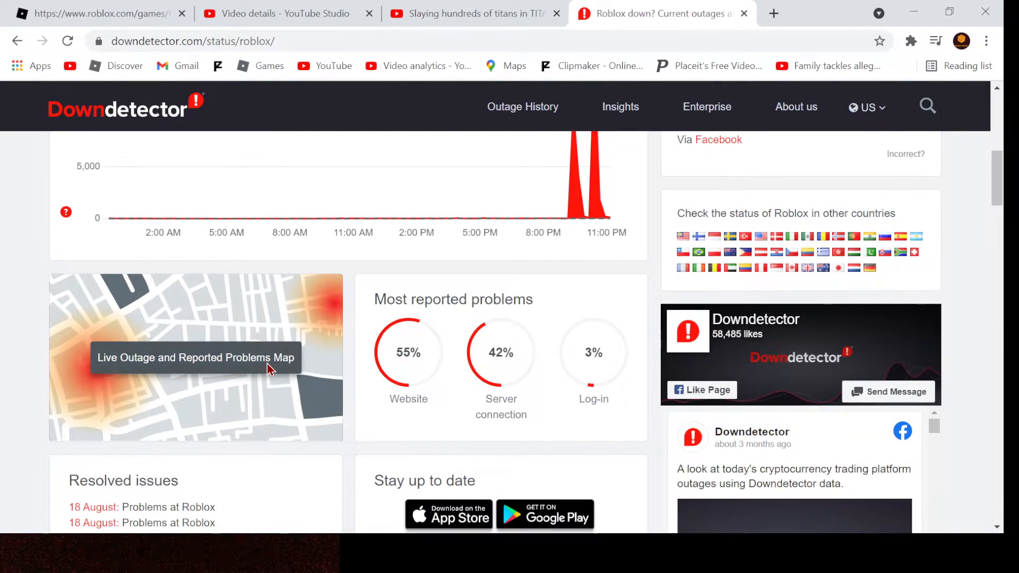
Step: View the live outage map showing Roblox report hotspots across the eastern United States
left_click(196, 356)
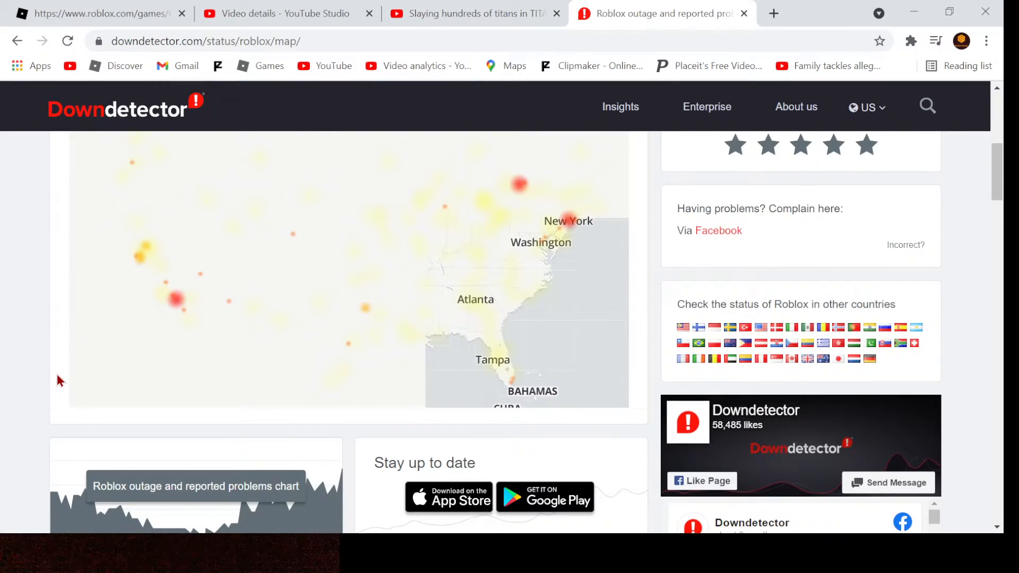
scroll("up", 3)
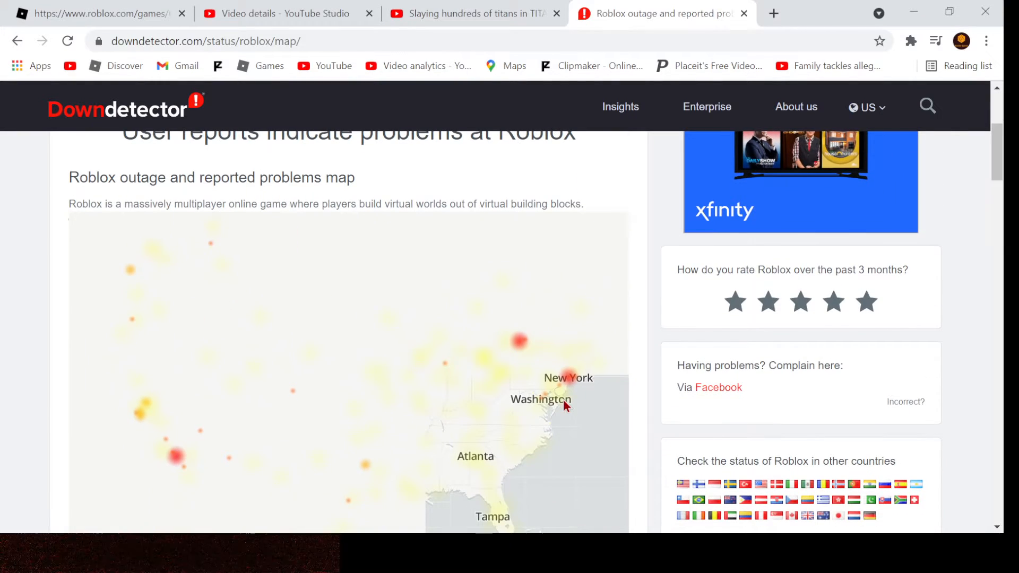
scroll("down", 3)
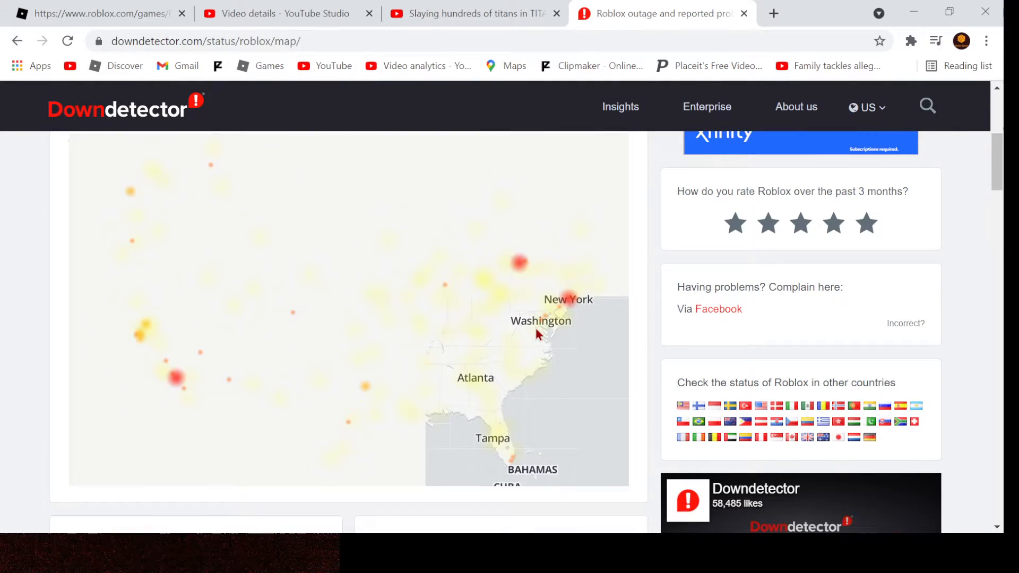
mouse_move(593, 257)
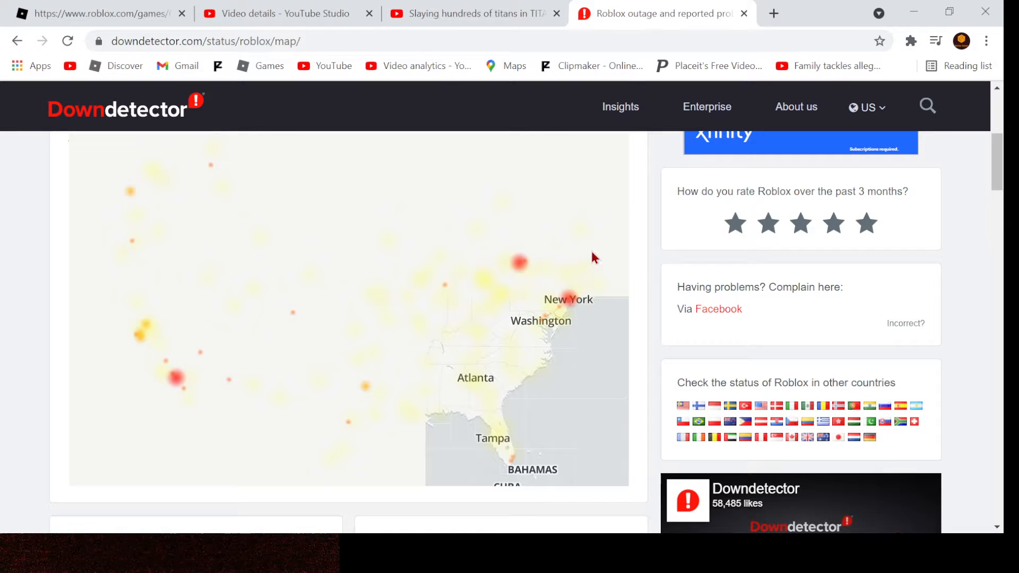
mouse_move(395, 326)
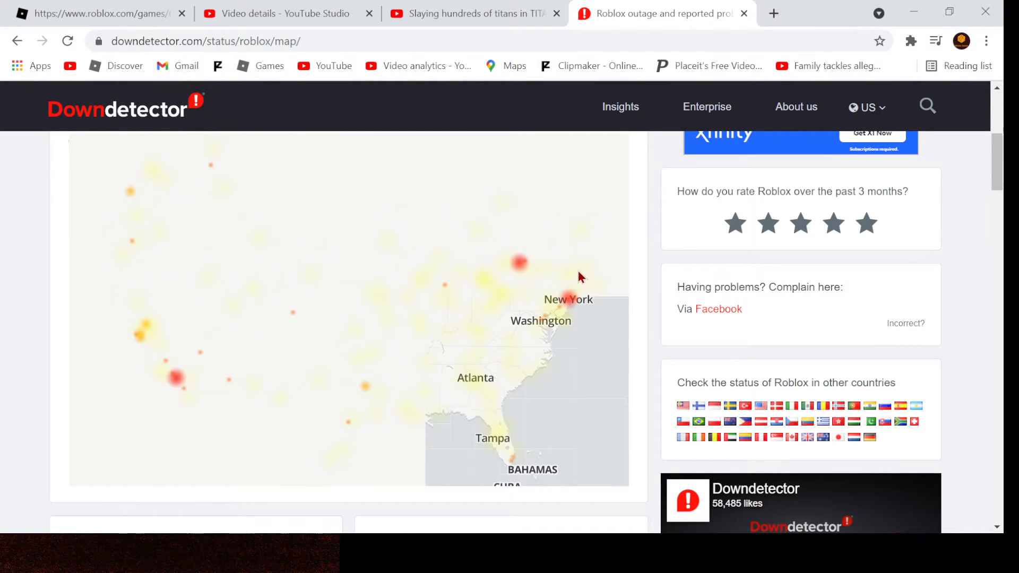
mouse_move(549, 270)
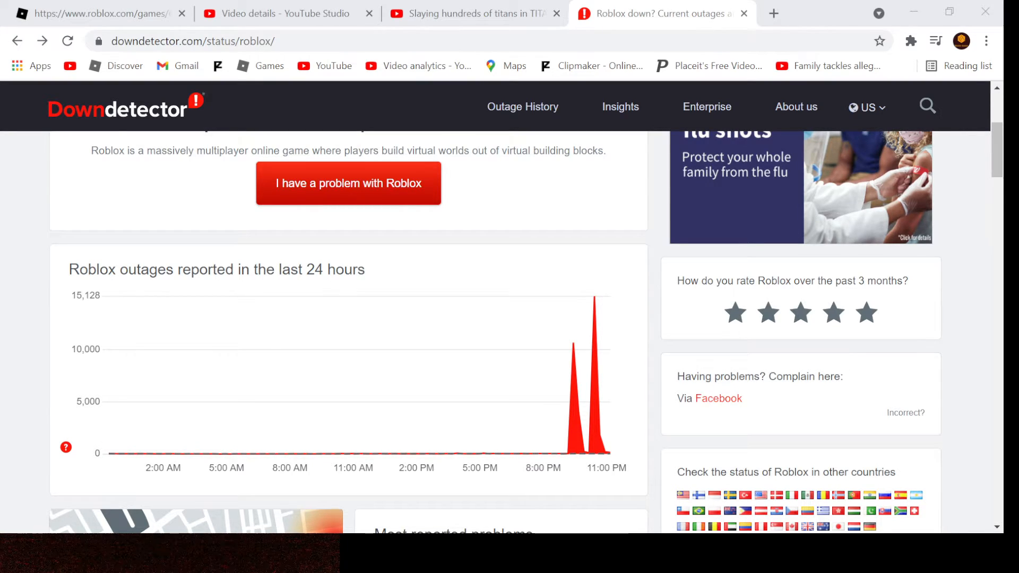
Step: Scroll the "roblox status" results through People also ask and the Roblox Status Twitter listing
scroll("down", 3)
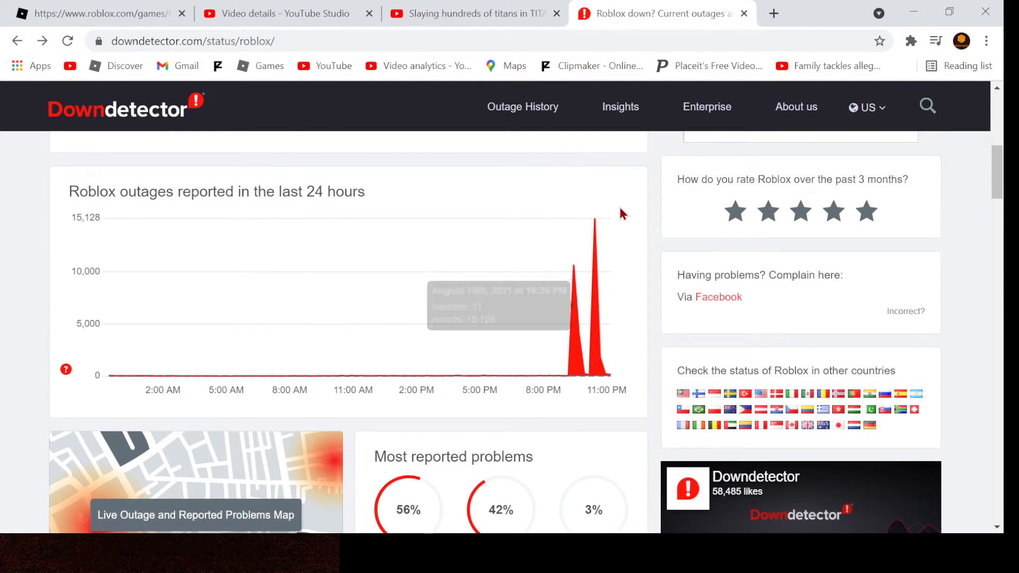
scroll("down", 3)
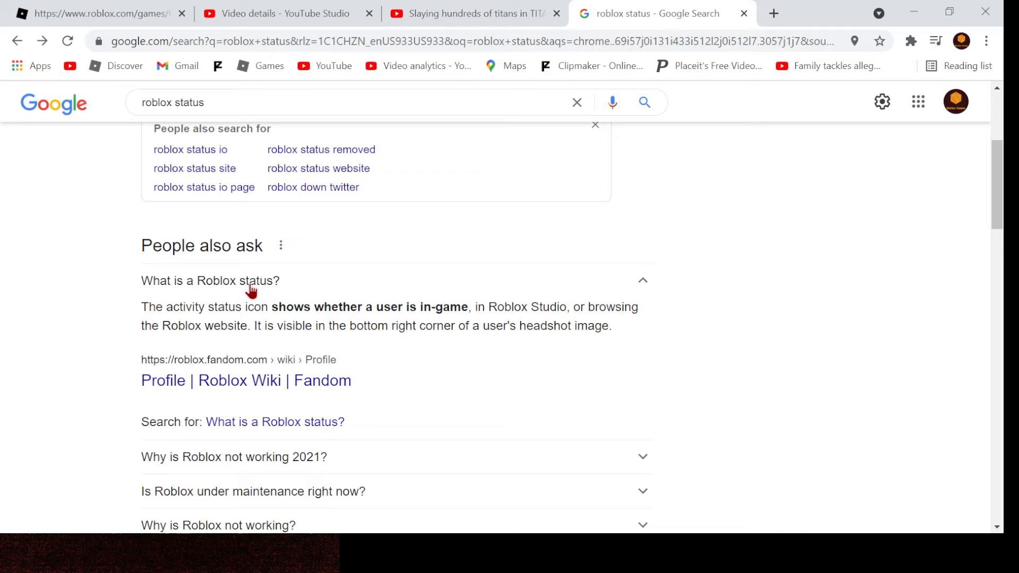
scroll("down", 3)
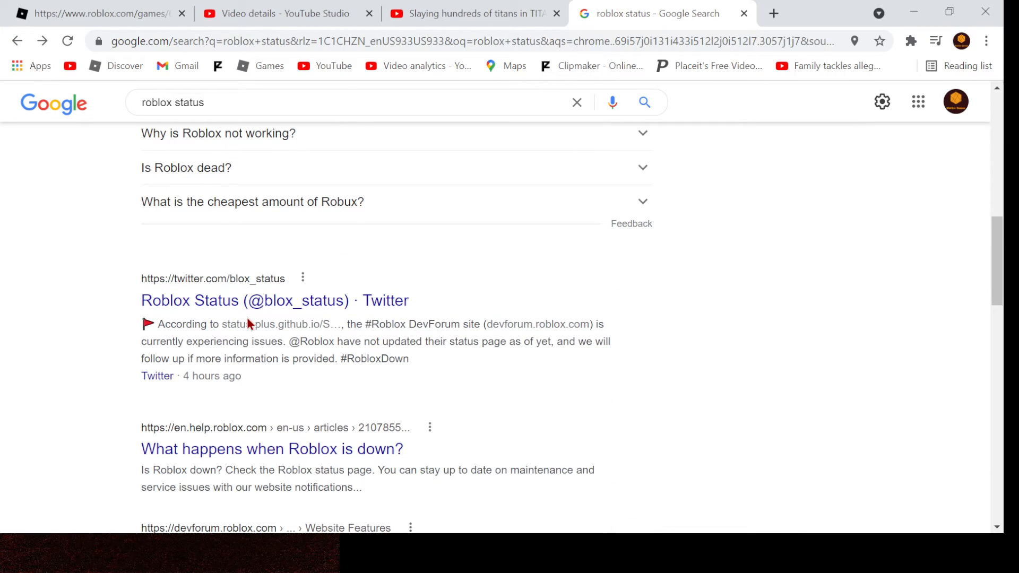
mouse_move(279, 377)
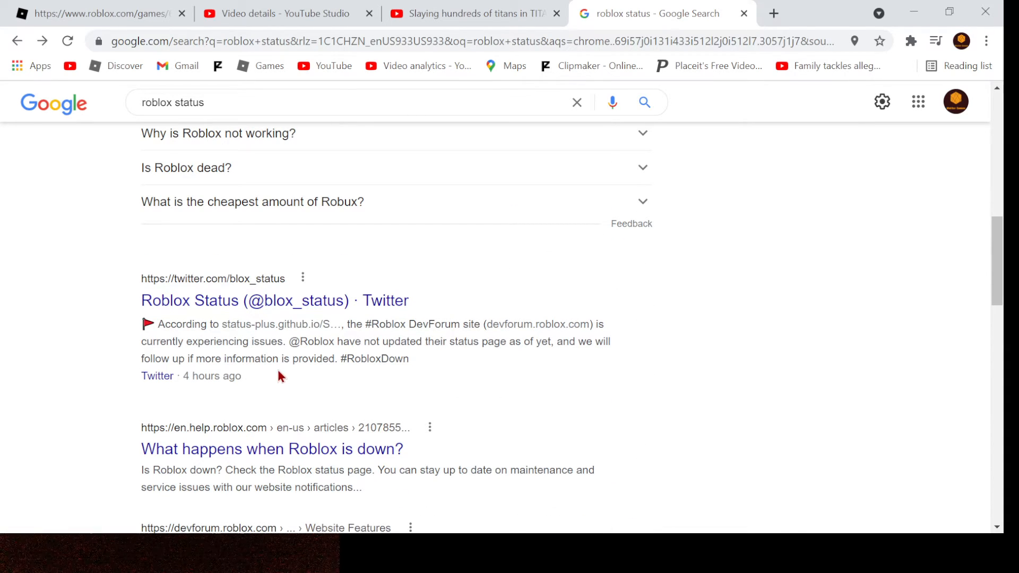
scroll("up", 3)
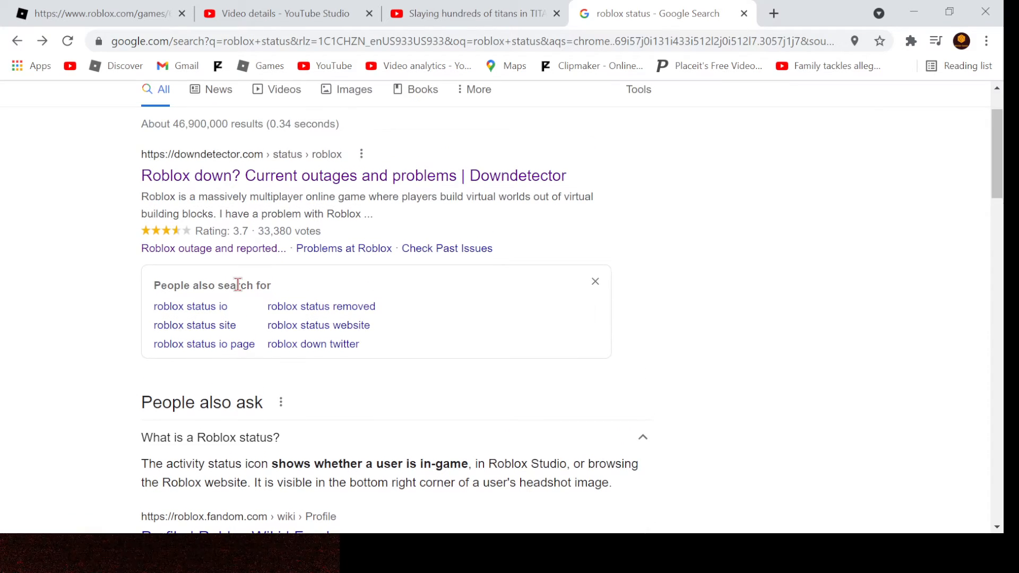
scroll("down", 3)
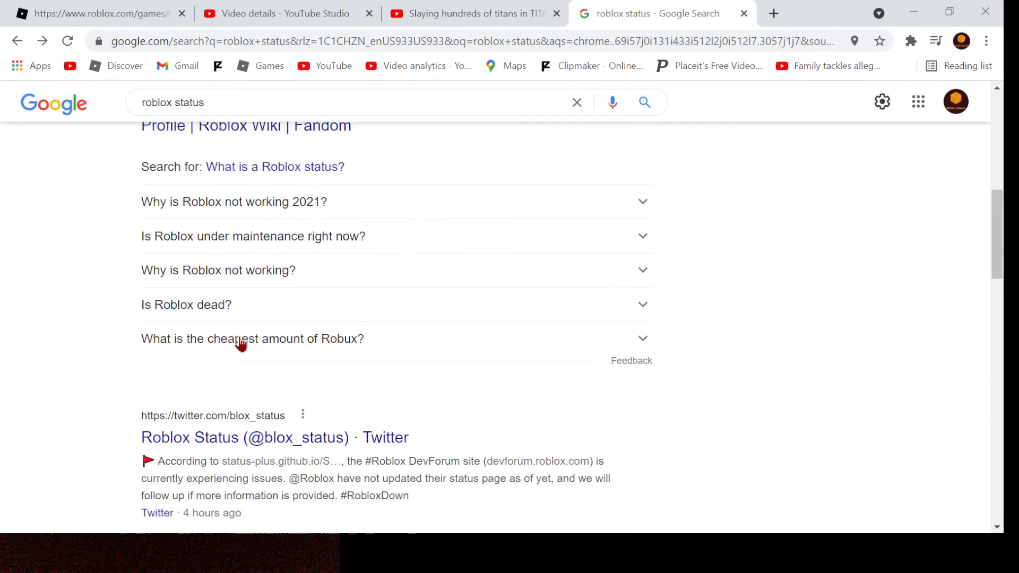
left_click(185, 304)
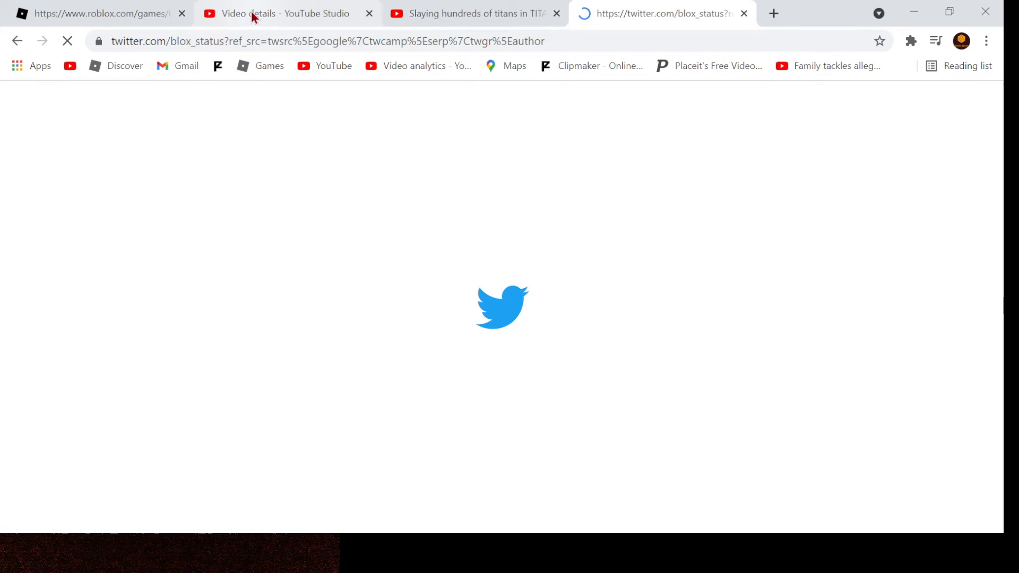
left_click(279, 13)
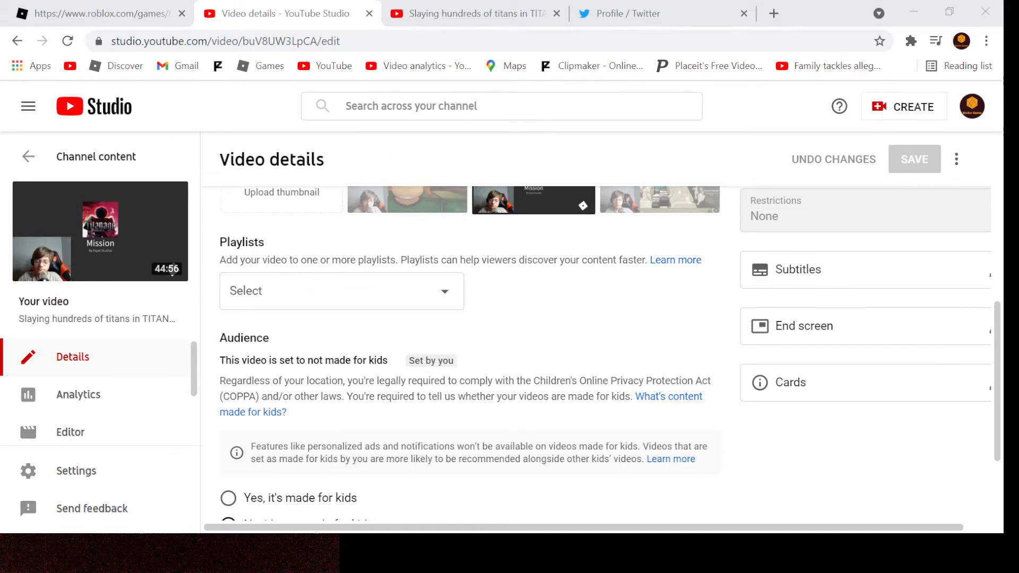
left_click(624, 13)
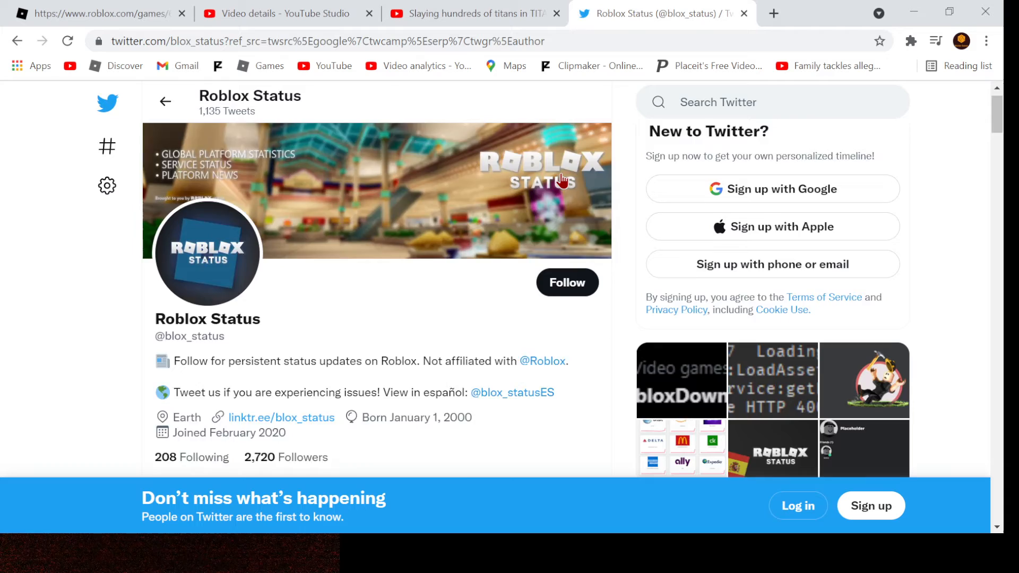
scroll("down", 3)
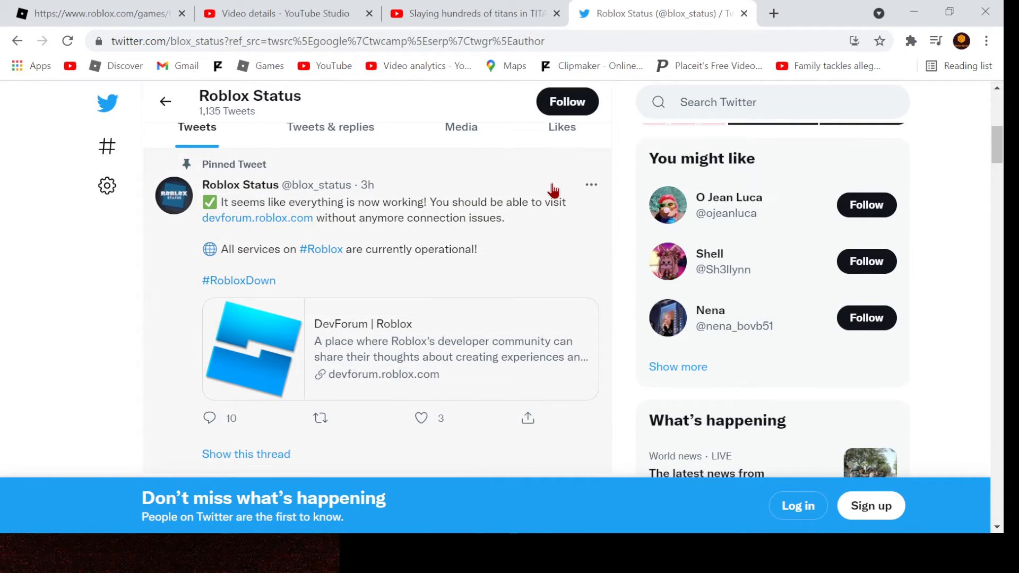
mouse_move(555, 203)
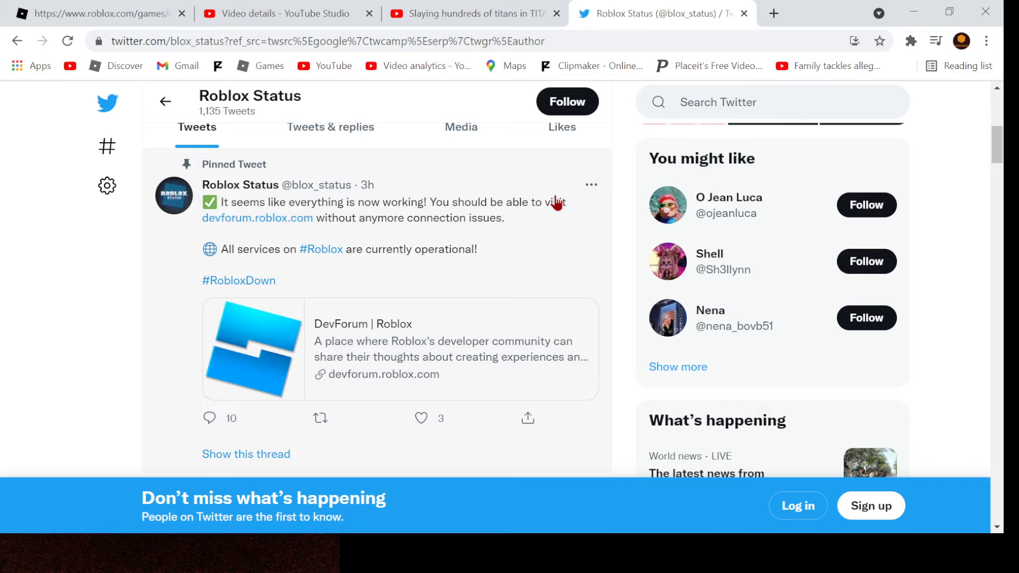
scroll("down", 3)
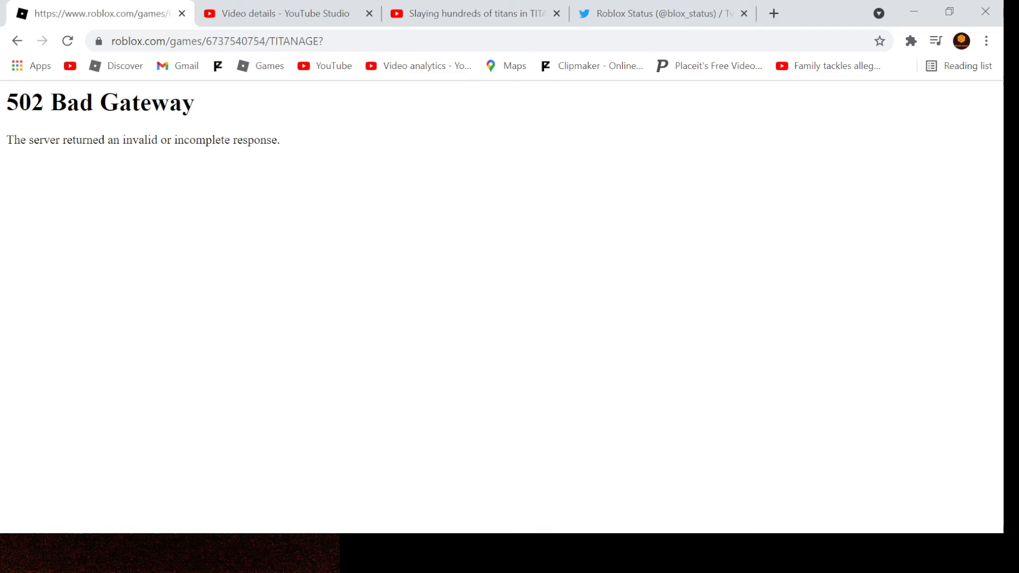
mouse_move(627, 7)
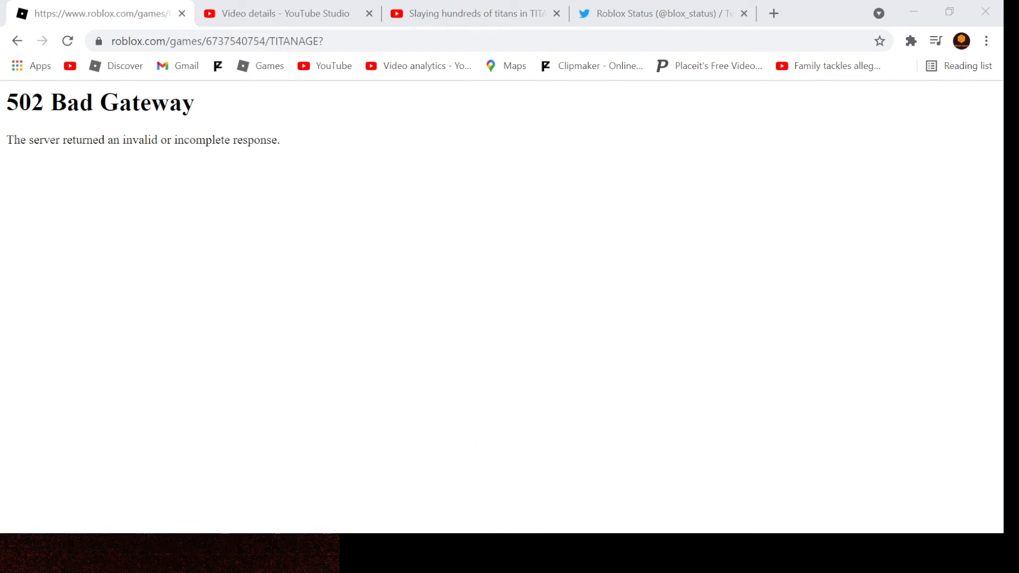
left_click(67, 41)
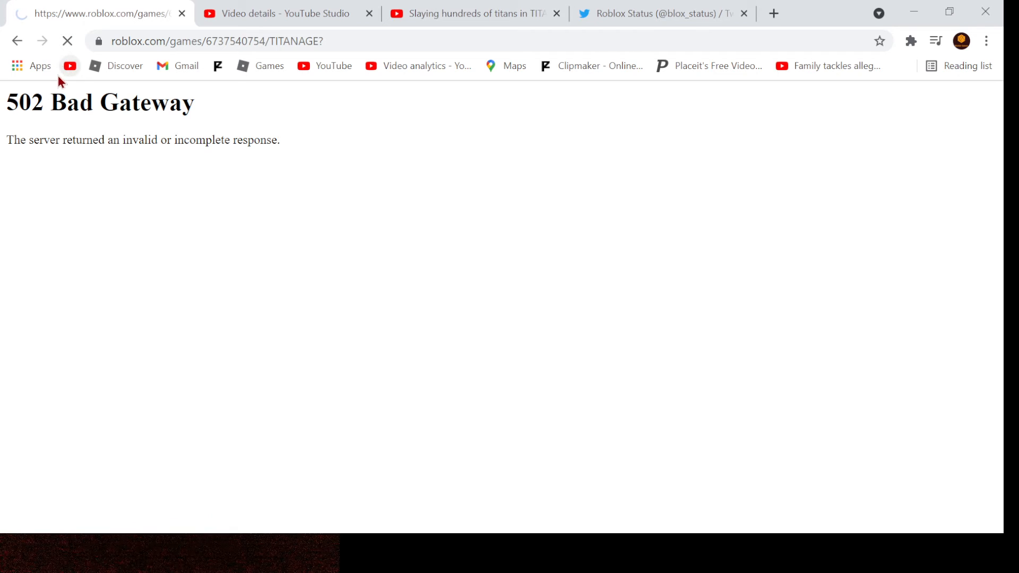
mouse_move(34, 143)
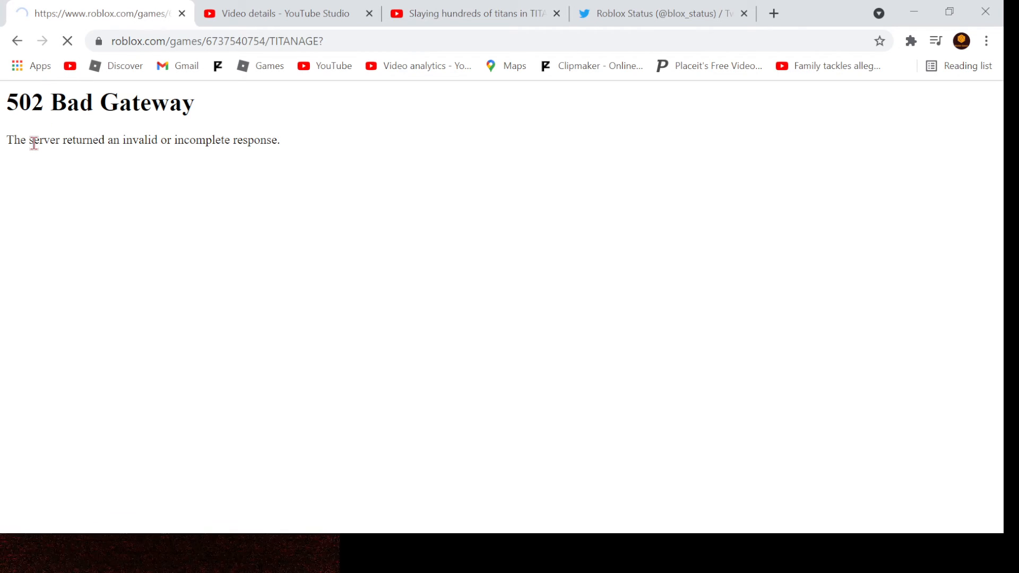
mouse_move(36, 164)
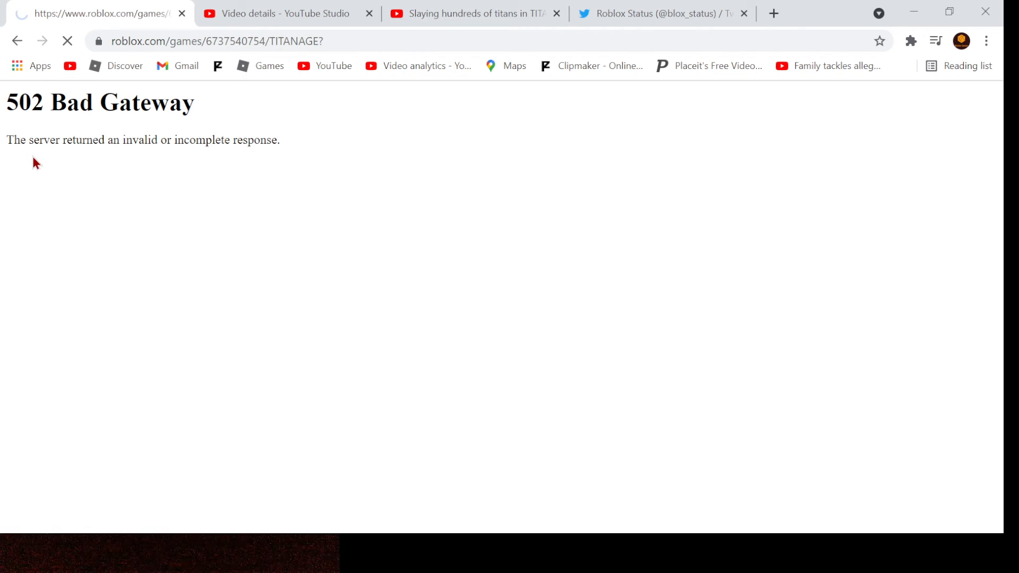
mouse_move(36, 171)
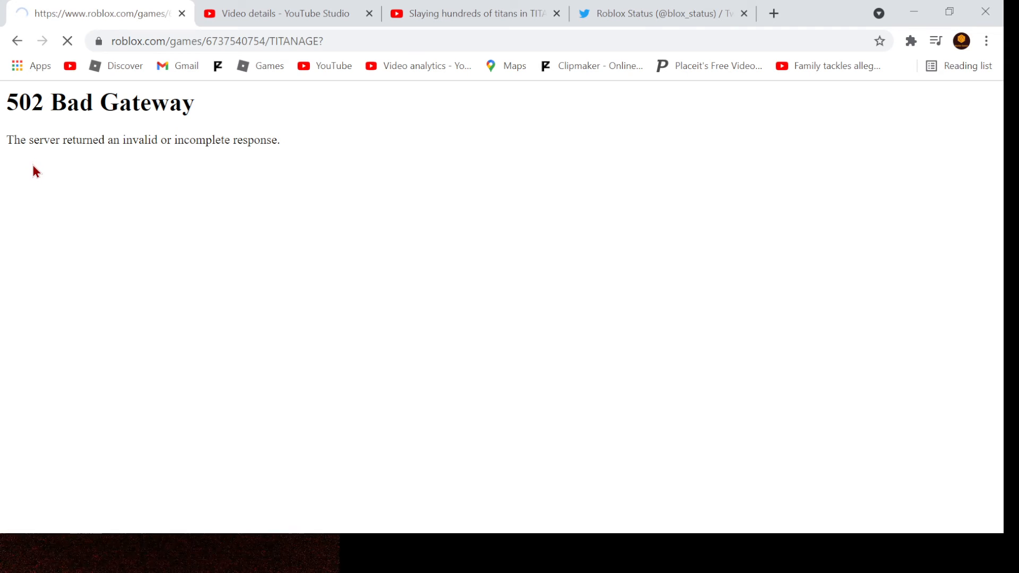